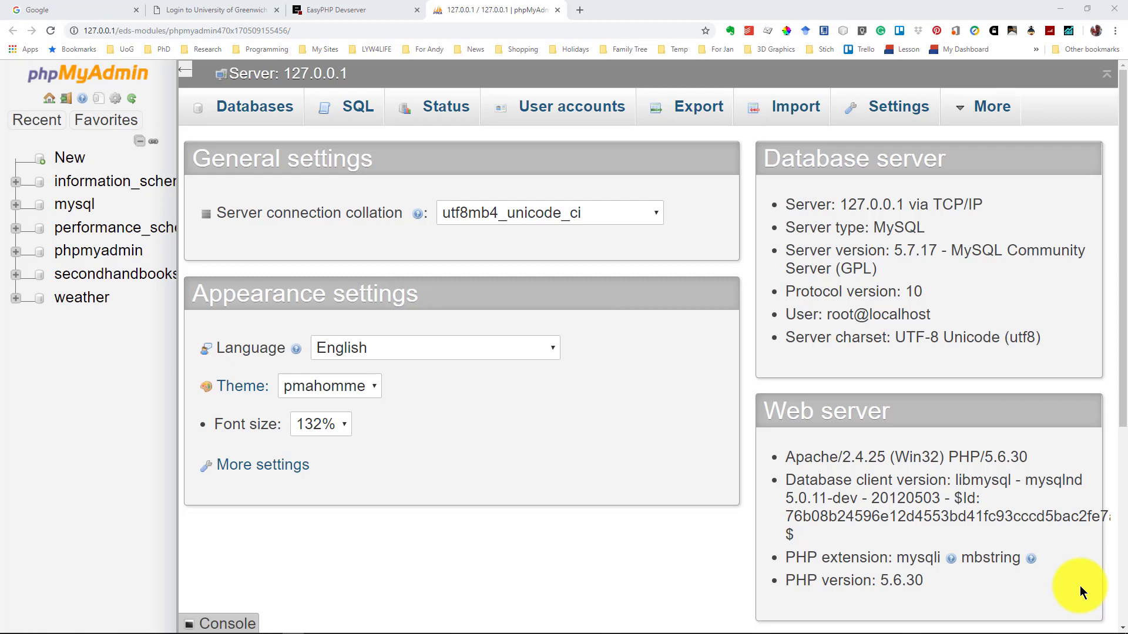
mouse_move(1065, 592)
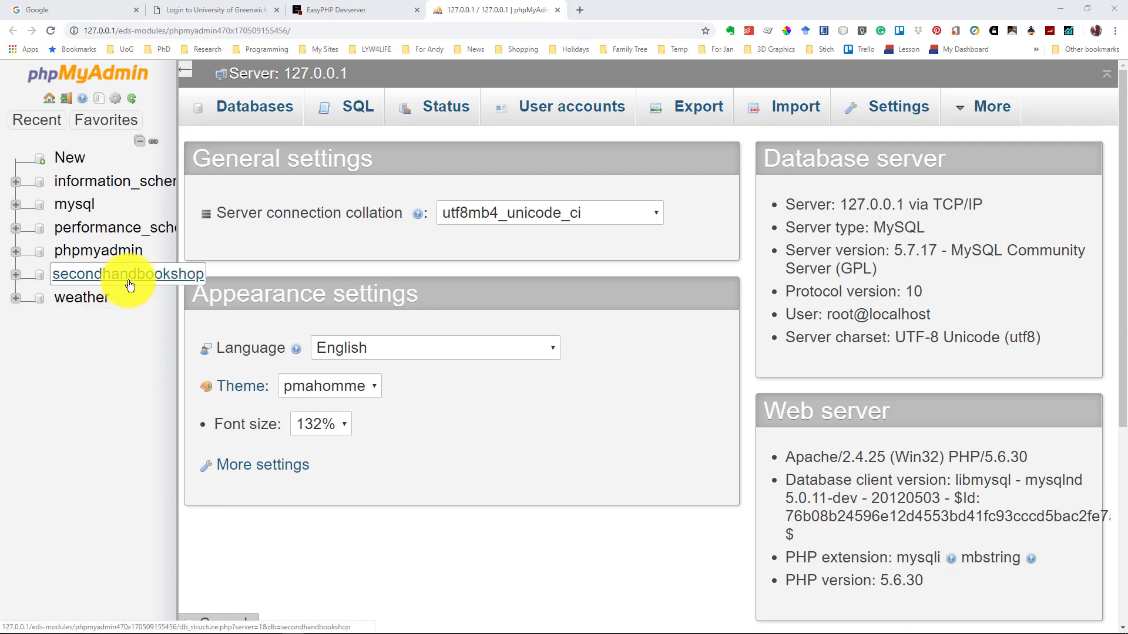
Open the secondhandbookshop database to list its nine bookshop tables with row counts.
click(127, 274)
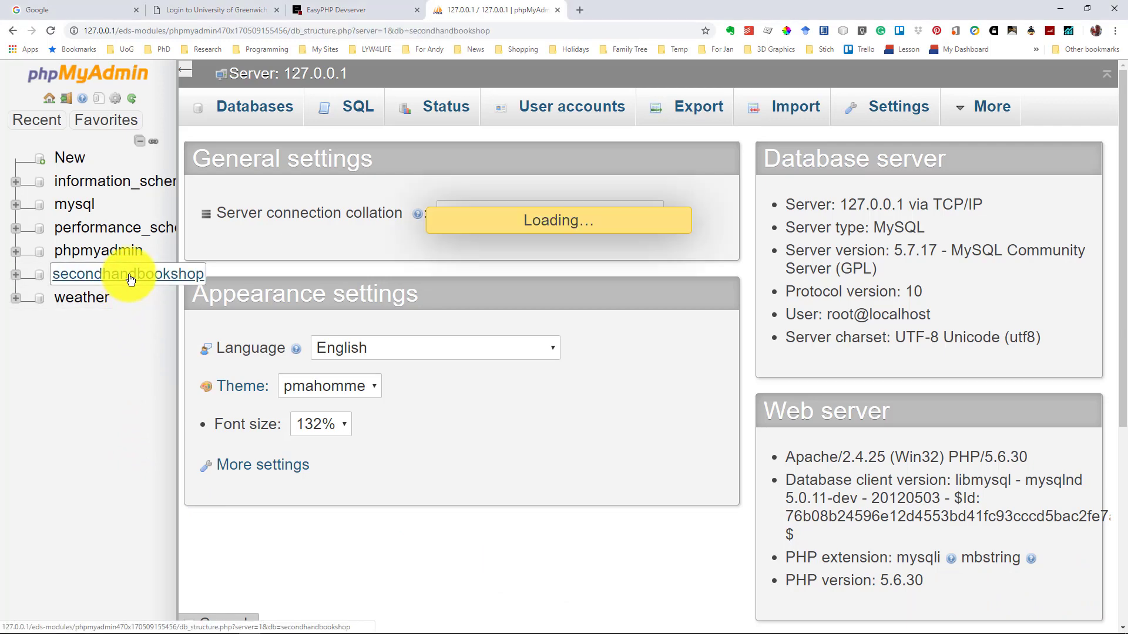
click(127, 274)
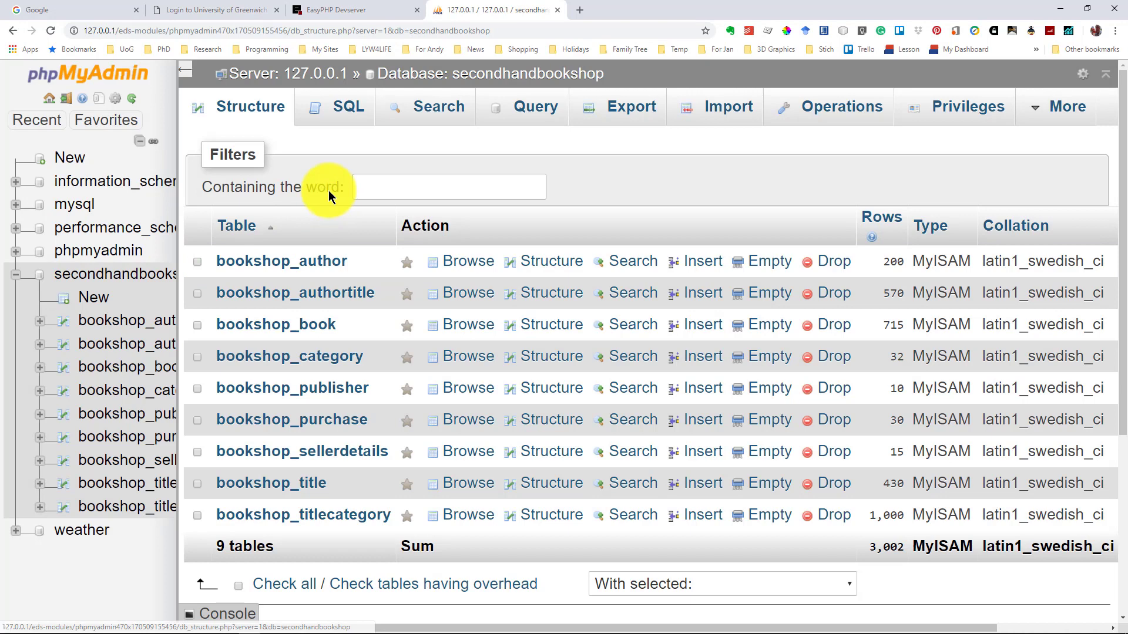
Write a SELECT Title, Edition, Price query joining bookshop_title and bookshop_book on TitleID.
click(349, 107)
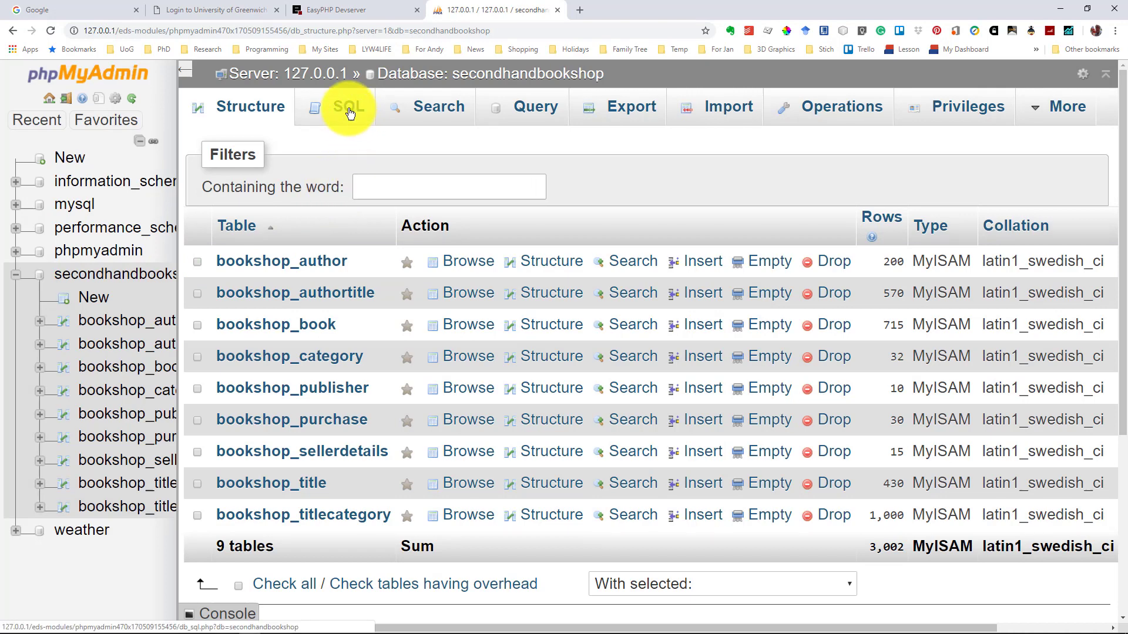
click(349, 107)
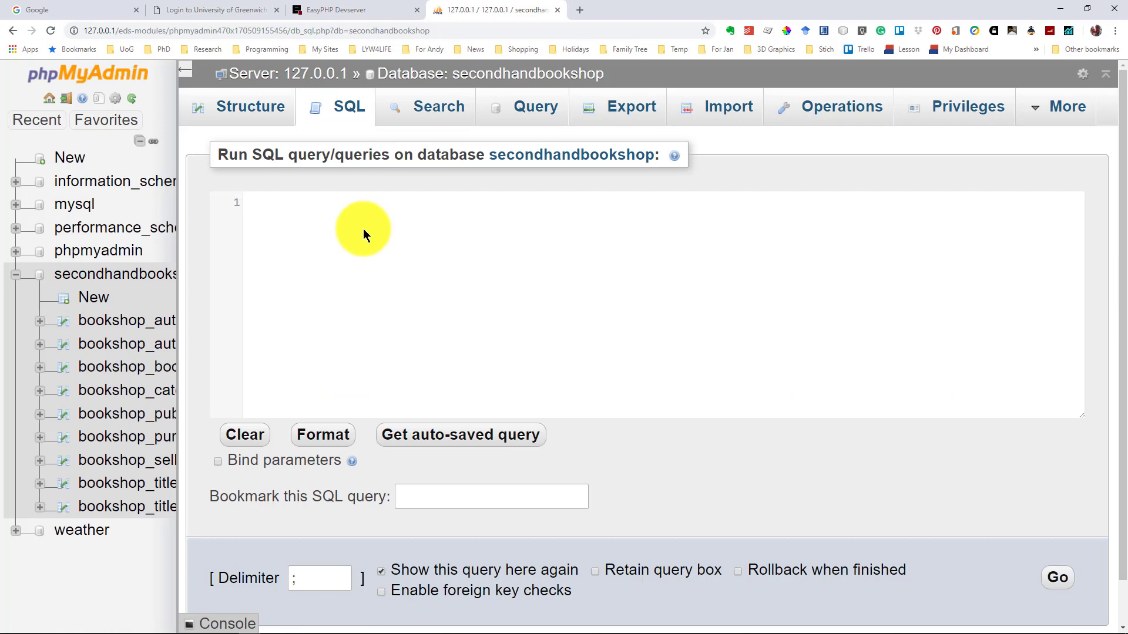
text(SELECT Title, Edition, Price FROM bookshop_title AS t, bookshop_book AS b WHERE t.TitleID = b.TitleID;)
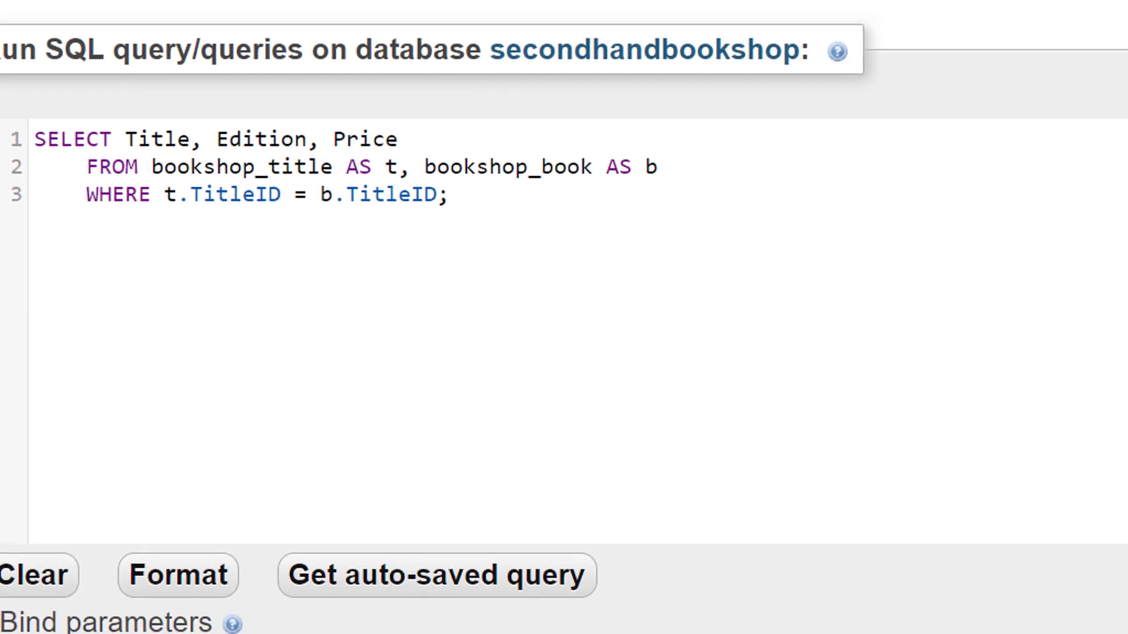
scroll(down, 3)
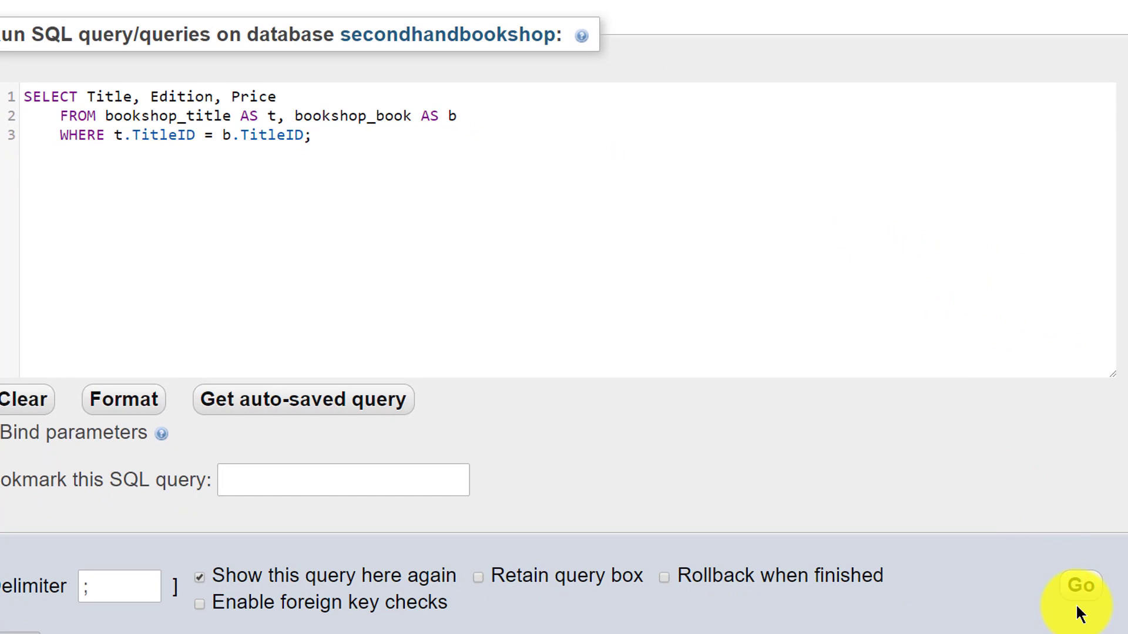
Run the Title, Edition, Price join, returning 715 rows, and return to an empty editor.
click(1080, 585)
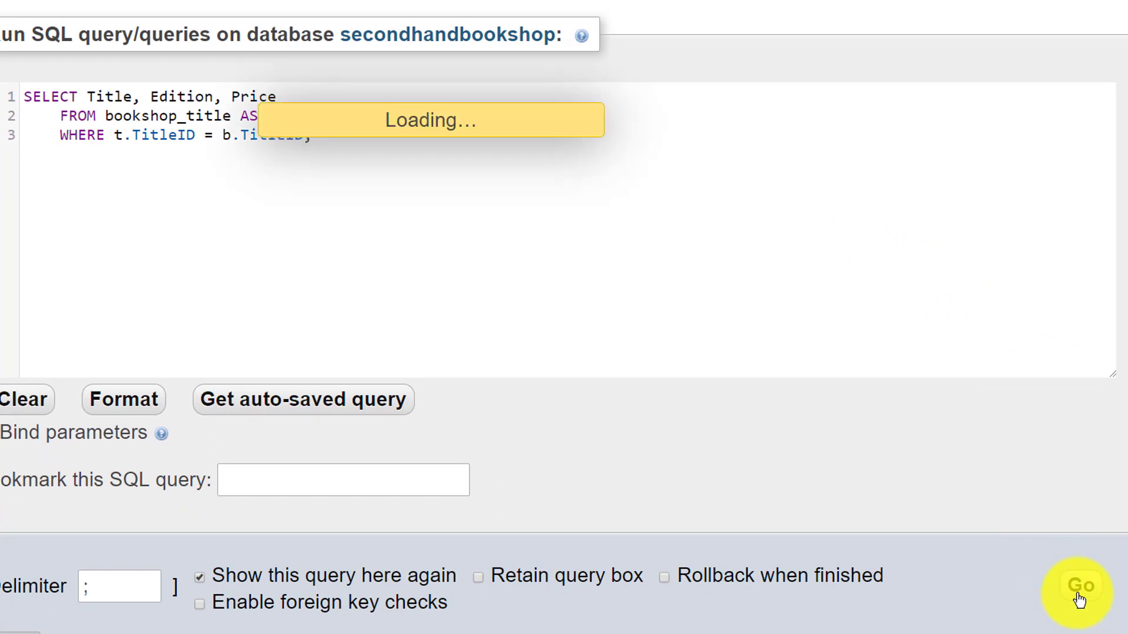
click(1078, 590)
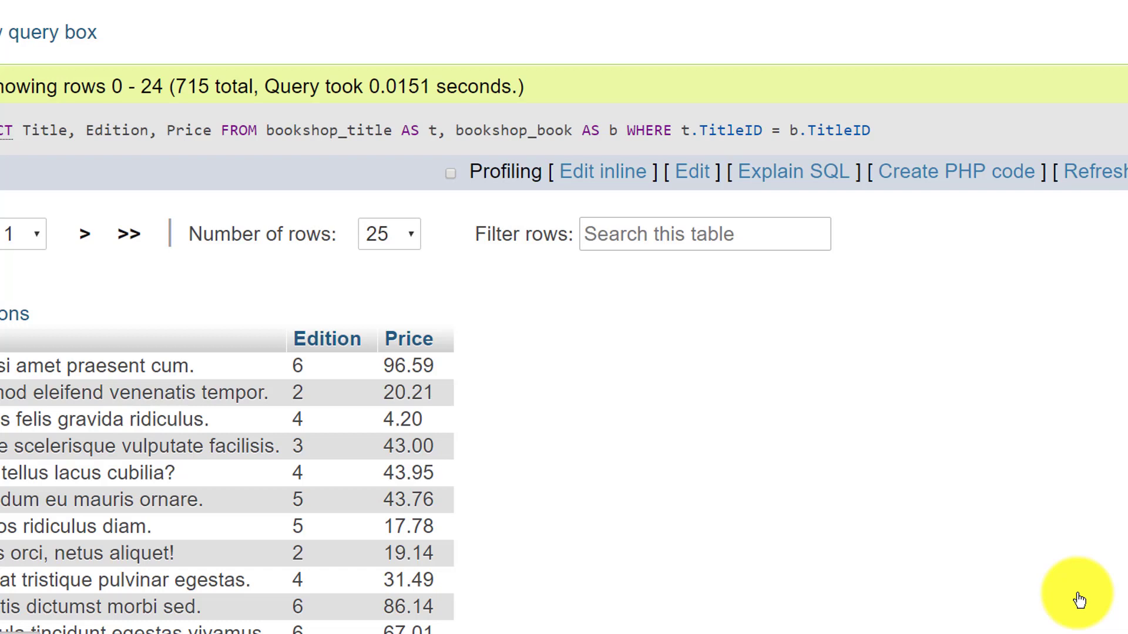
mouse_move(582, 498)
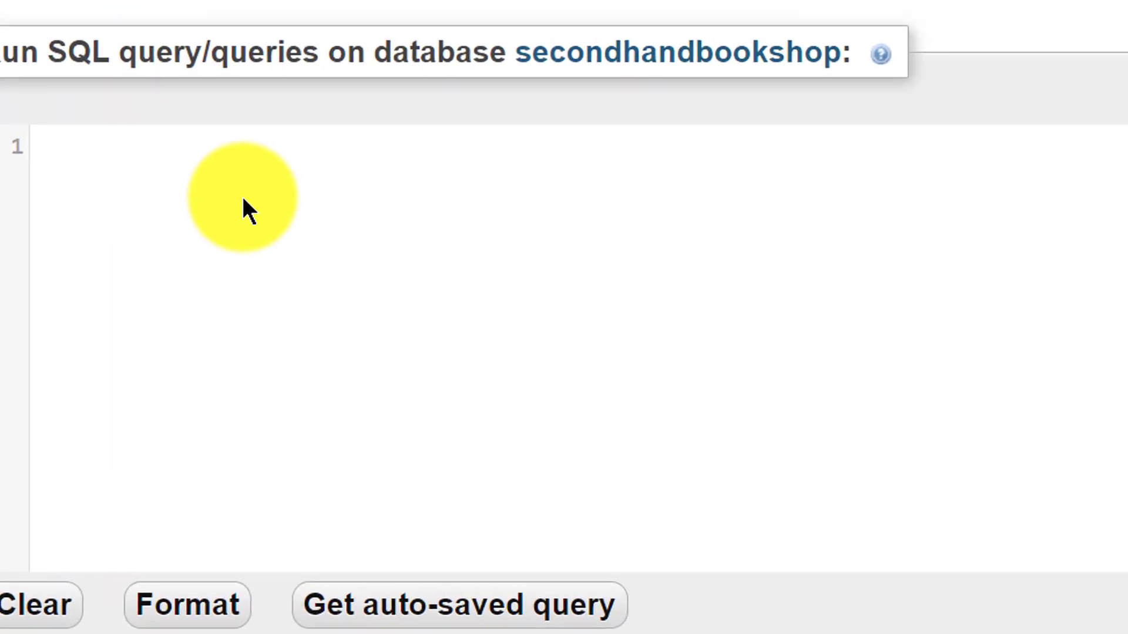
Write the join query again with an added AND Title LIKE "%ace%" condition.
text(SELECT Title, Edition, Price FROM bookshop_title AS t, bookshop_book AS b WHERE t.TitleID = b.TitleID AND Title LIKE "%ace%";)
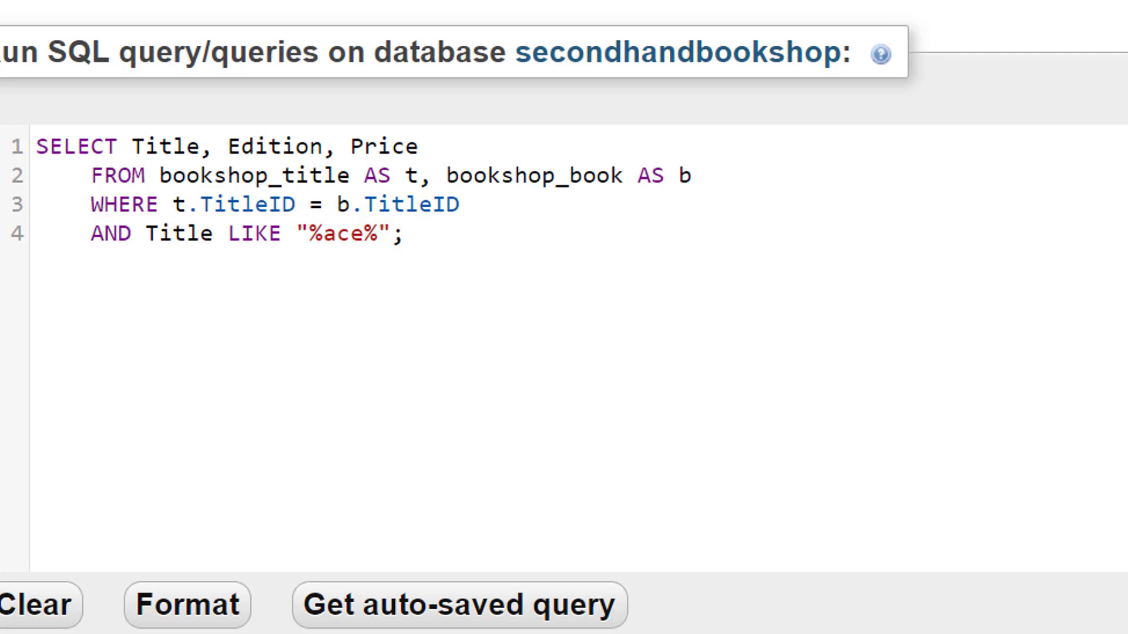
click(404, 233)
text(C_)
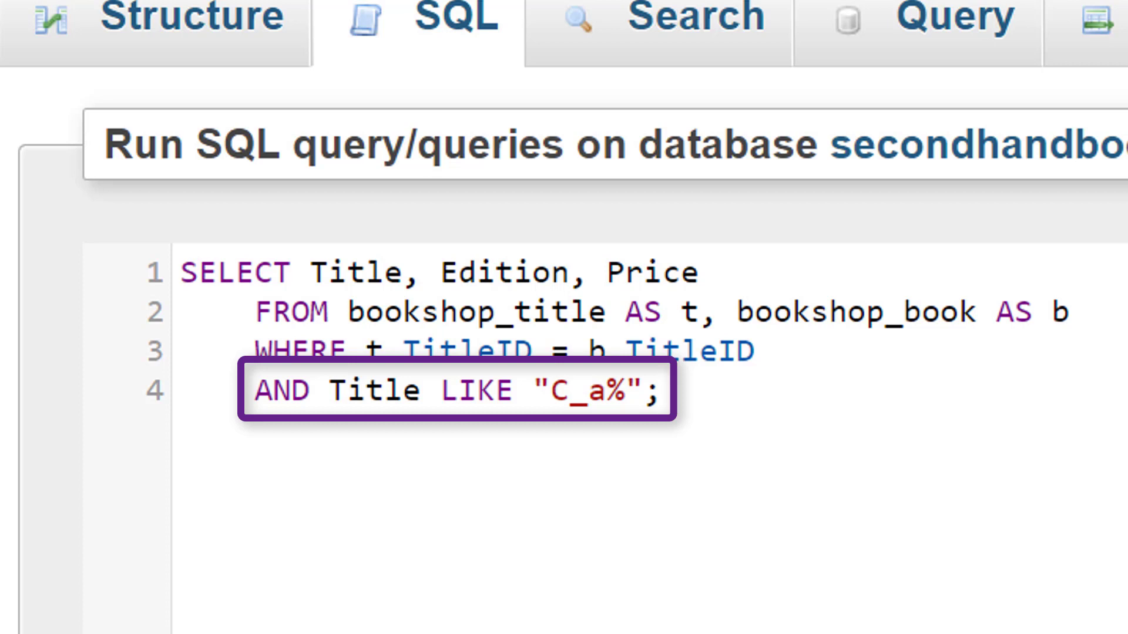
Change the LIKE pattern to "C_a%" and run it, returning 8 Cras/Class titles.
click(661, 390)
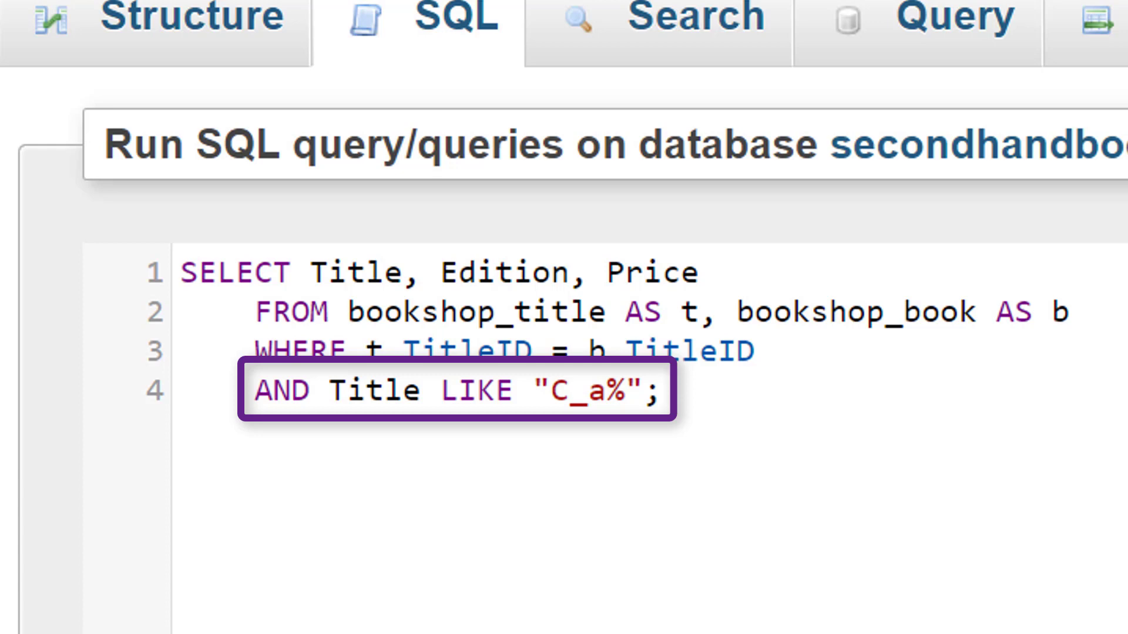
click(651, 386)
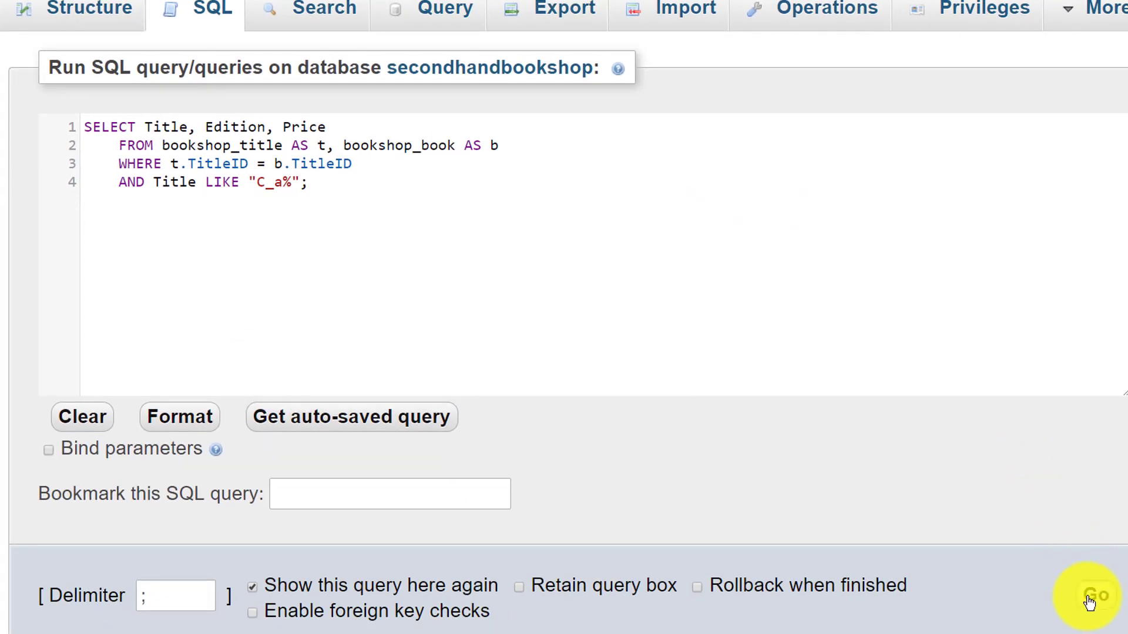
click(1090, 595)
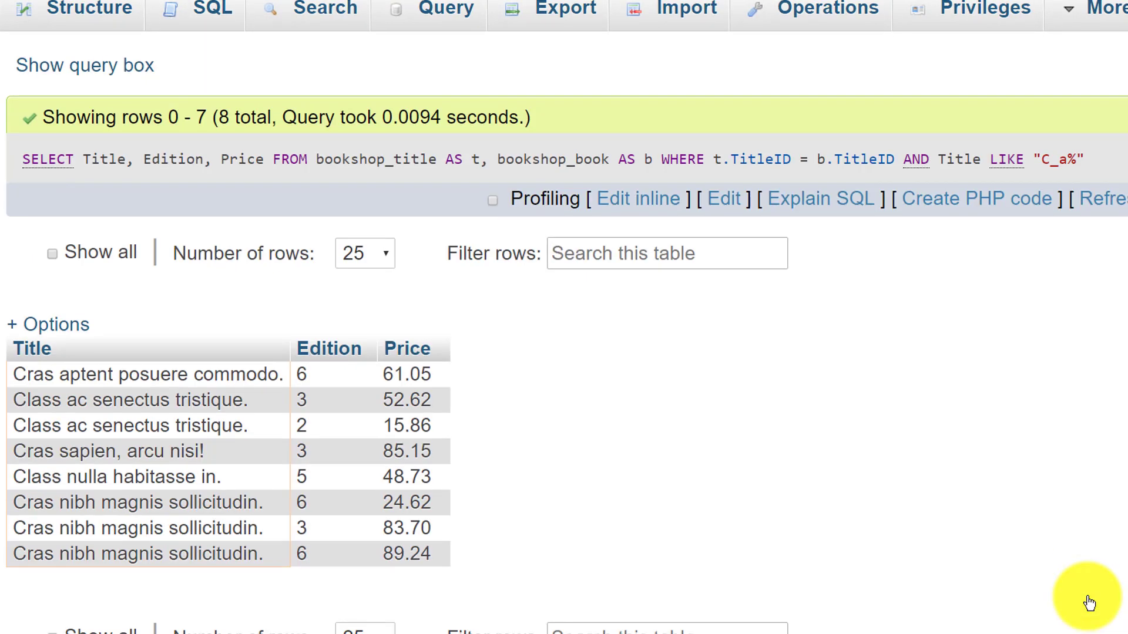